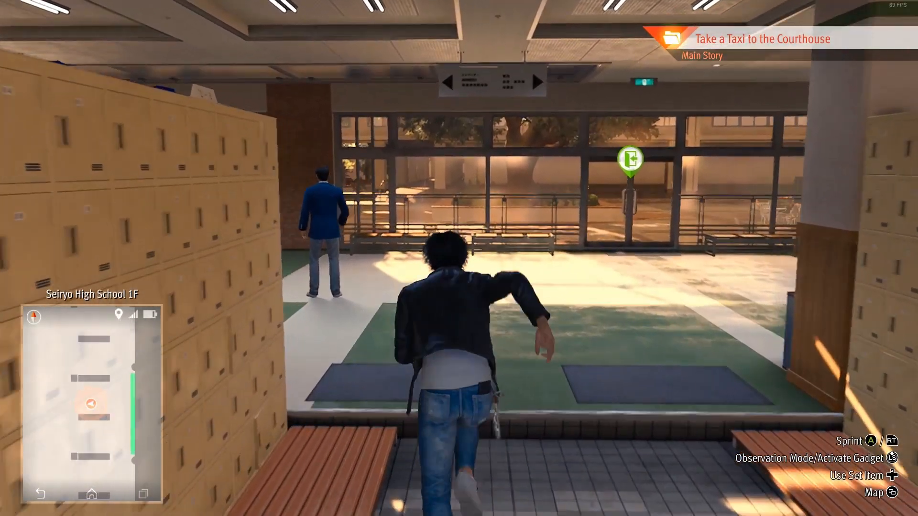
# - Open the Seiryo High School 1F map in Lost Judgment
pyautogui.press('m')
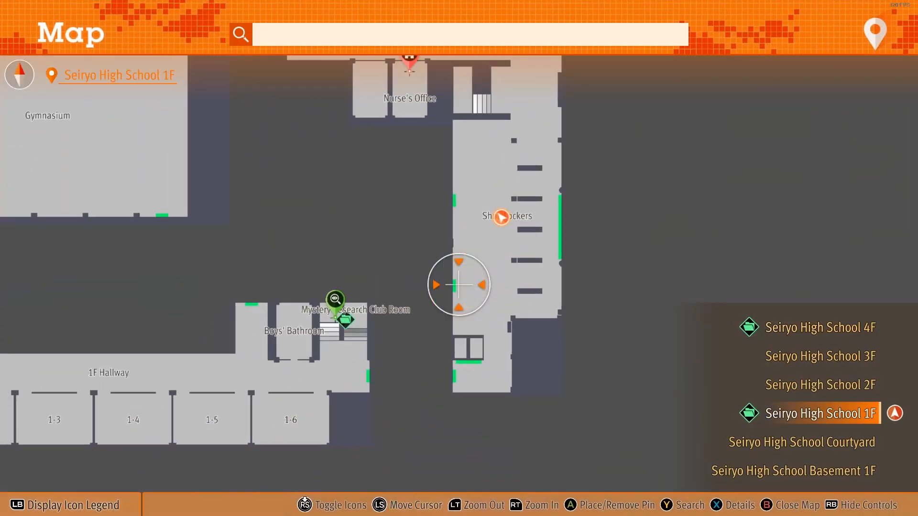
pyautogui.press('b')
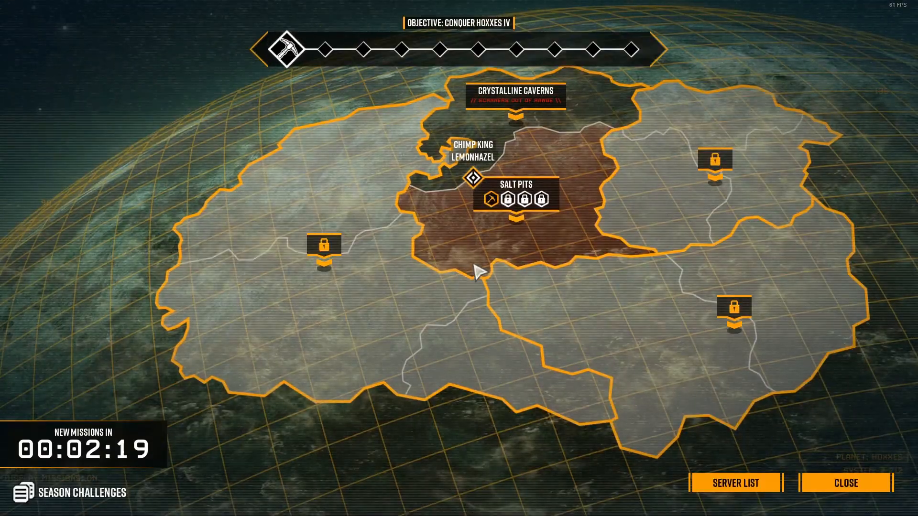
pyautogui.click(846, 482)
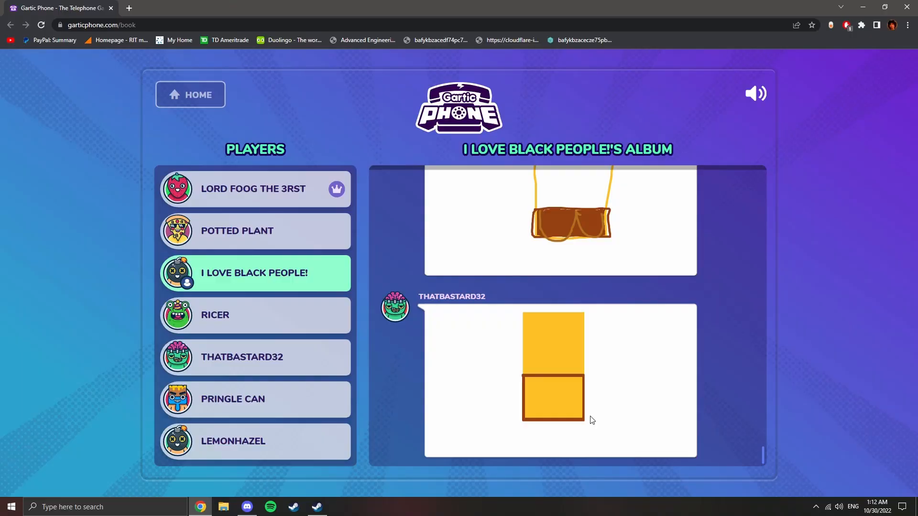
# - Scroll to the end of the current album and advance to the next player's album
pyautogui.scroll(-3)
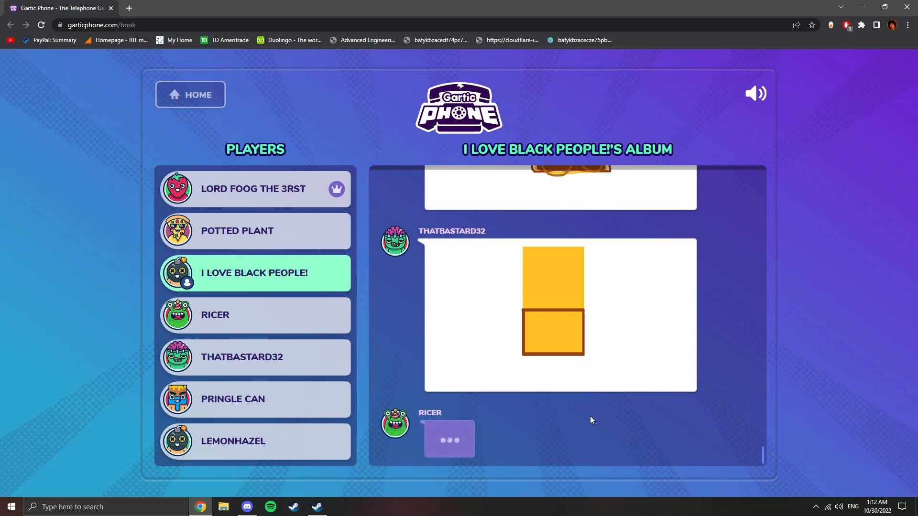
pyautogui.scroll(-3)
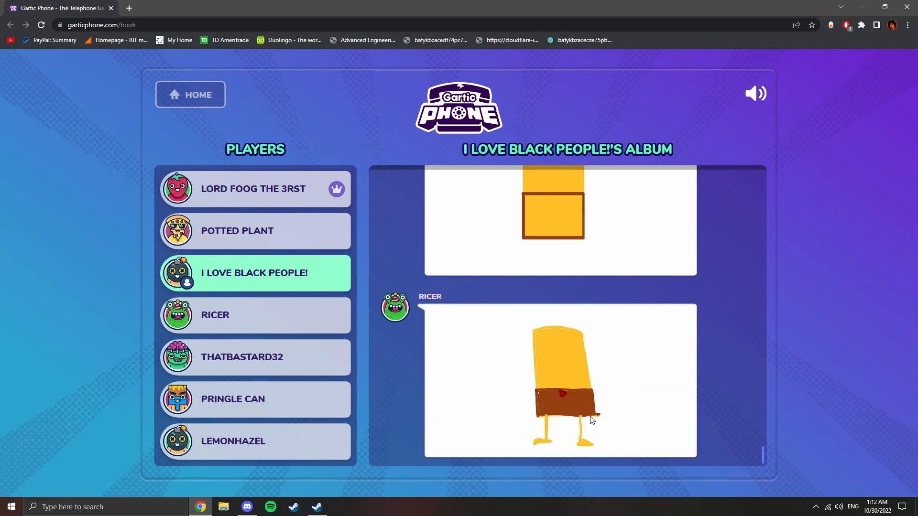
pyautogui.scroll(-3)
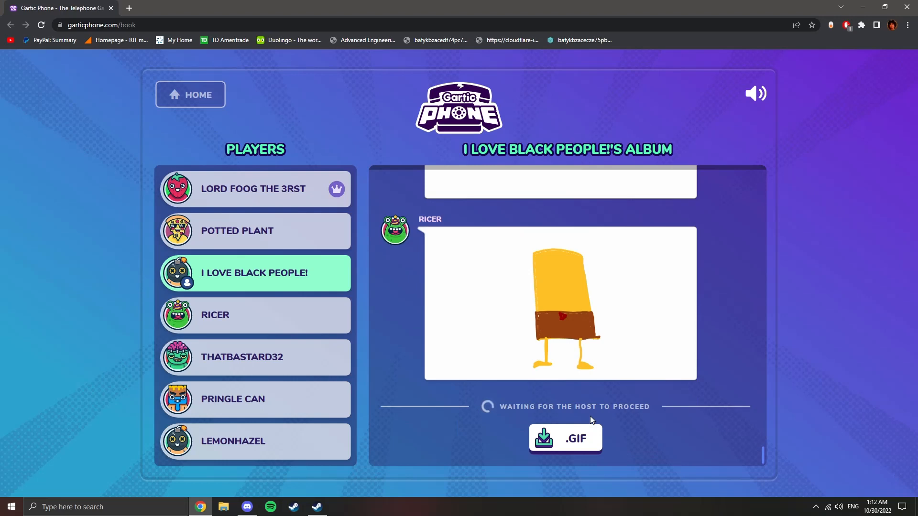
pyautogui.click(254, 315)
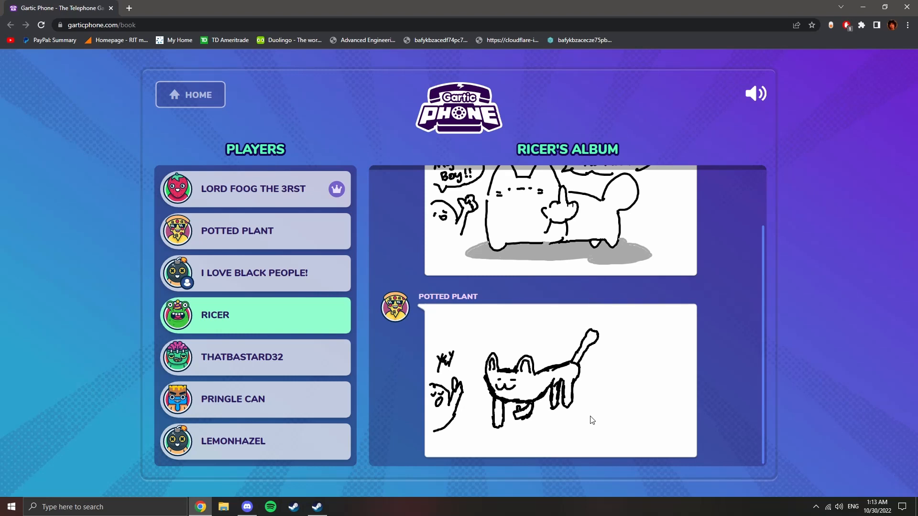
# - Scroll through the next album to its final drawing, awaiting the host
pyautogui.scroll(-3)
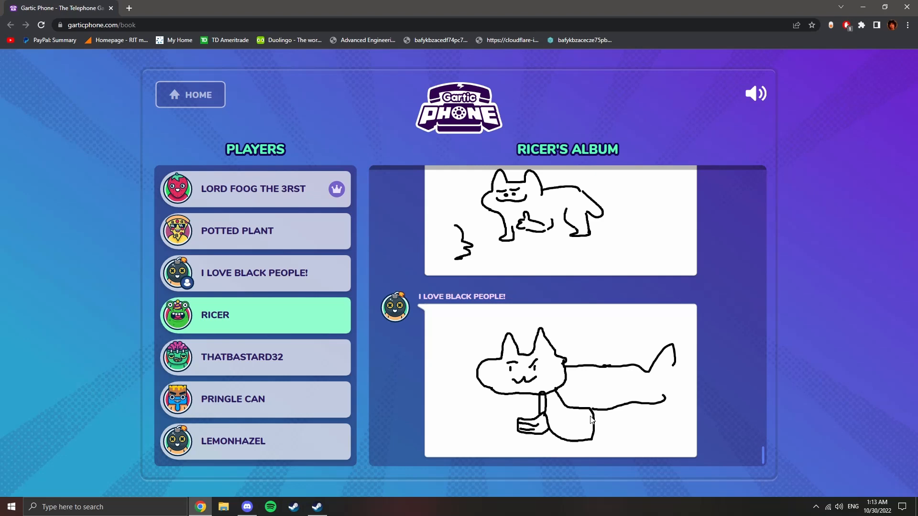
pyautogui.scroll(-3)
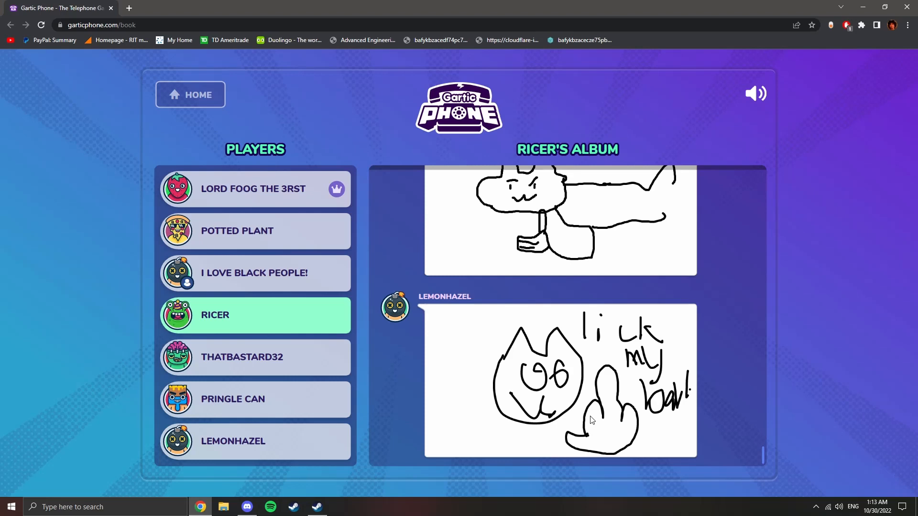
pyautogui.scroll(-3)
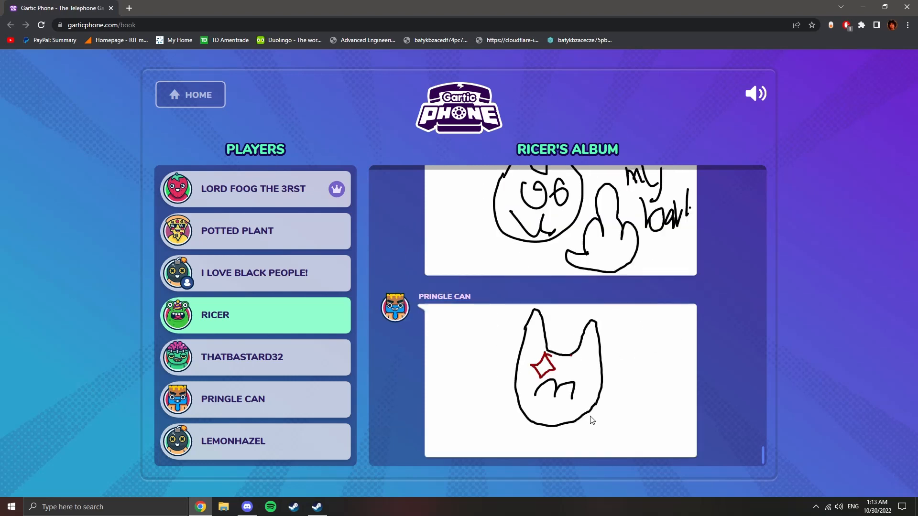
pyautogui.scroll(-3)
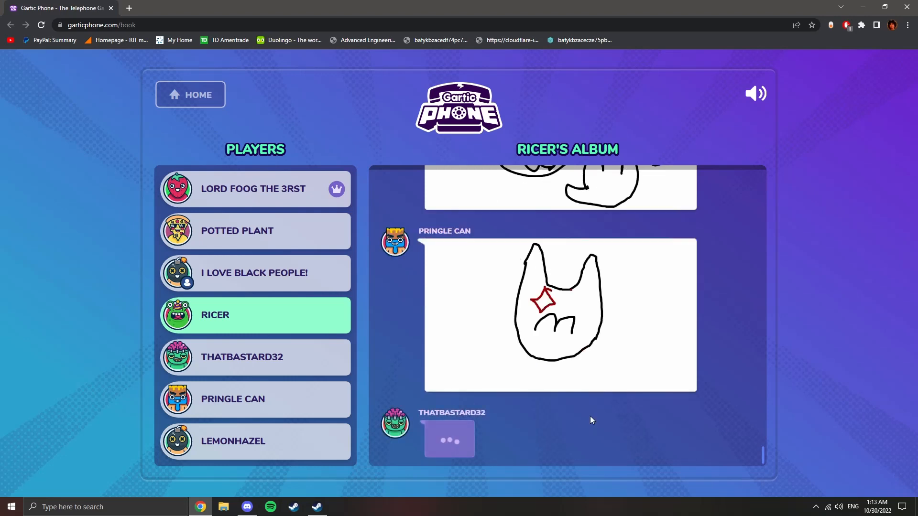
pyautogui.scroll(-3)
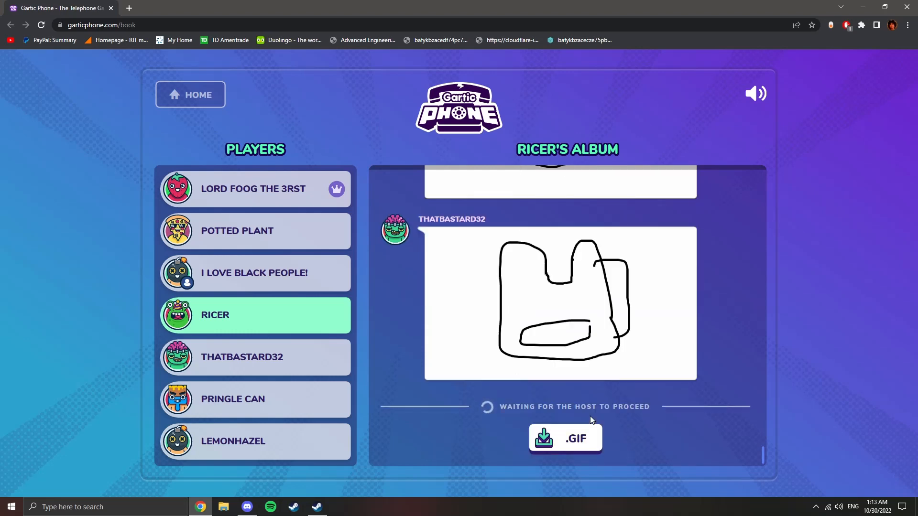
# - Reveal THATBASTARD32's album to its final drawing, then start the next player's album
pyautogui.click(254, 357)
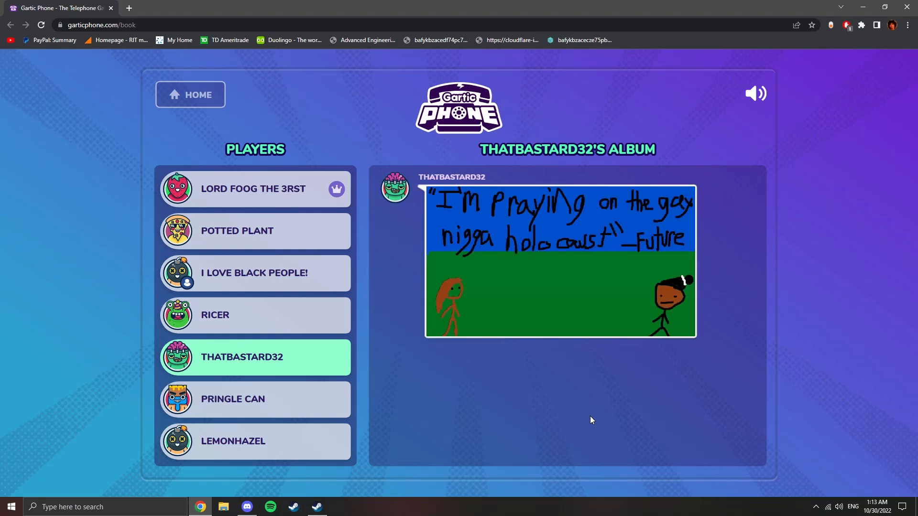
pyautogui.scroll(-3)
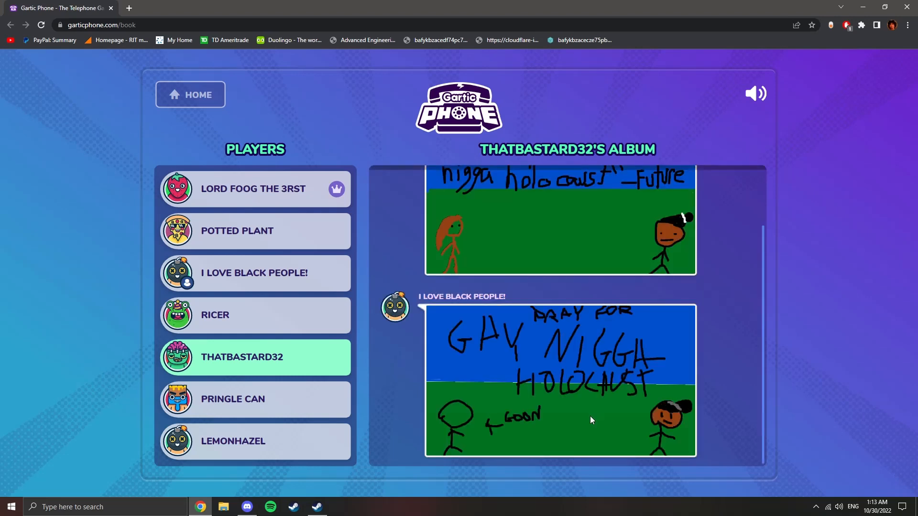
pyautogui.scroll(-3)
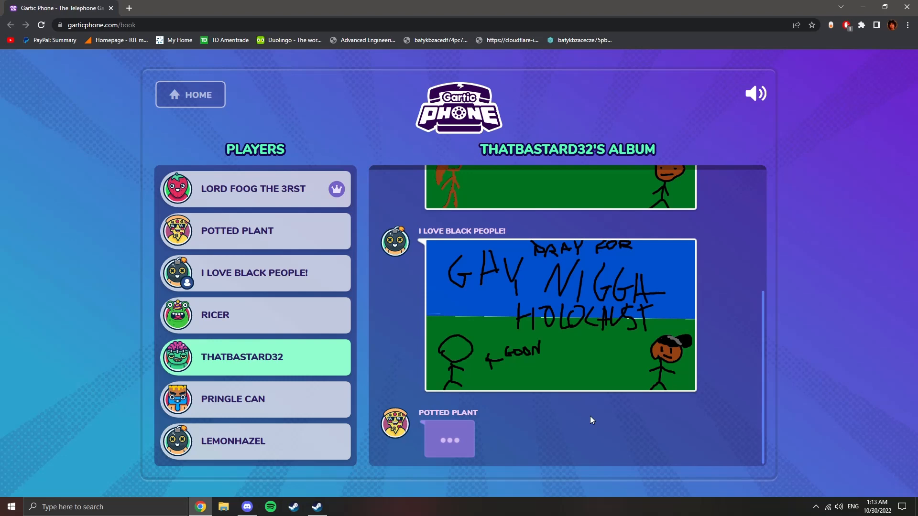
pyautogui.scroll(-3)
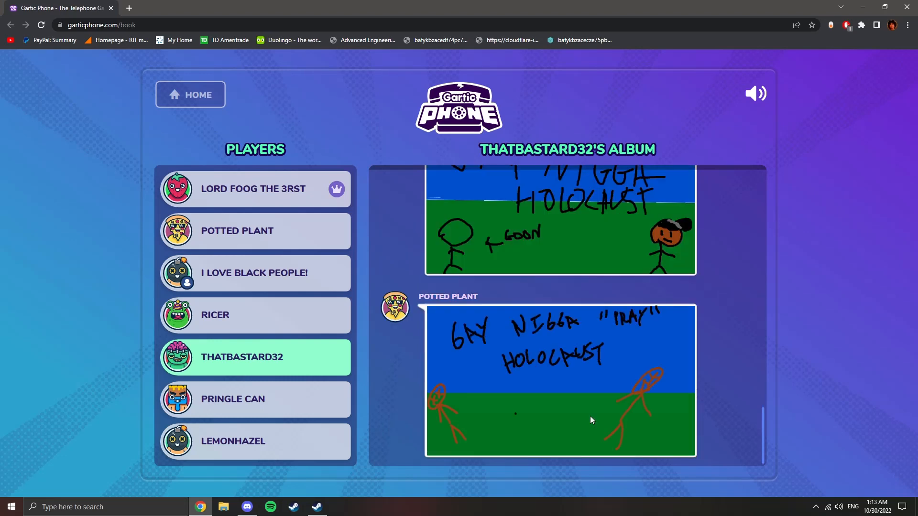
pyautogui.scroll(-3)
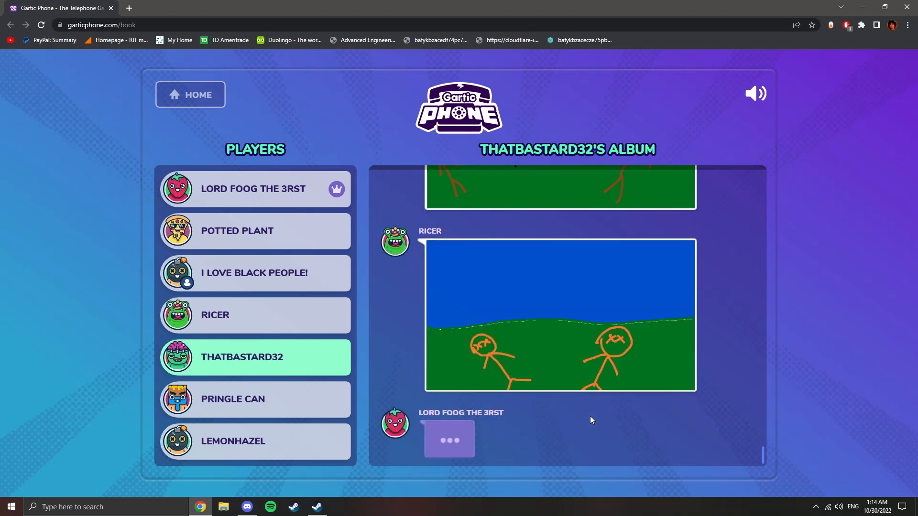
pyautogui.scroll(-3)
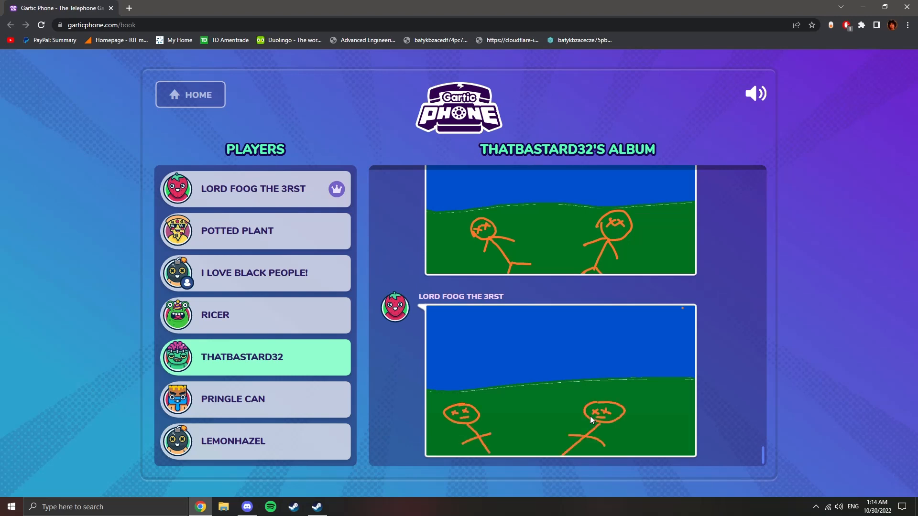
pyautogui.scroll(-3)
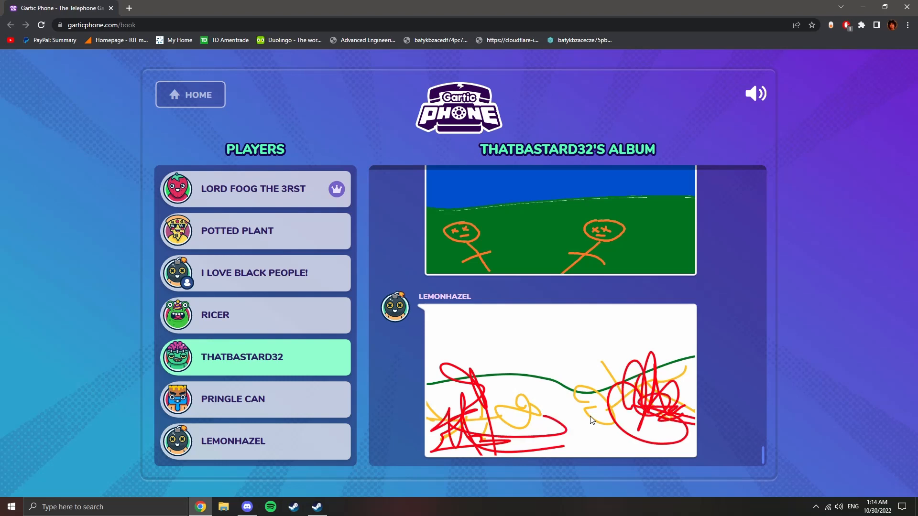
pyautogui.scroll(-3)
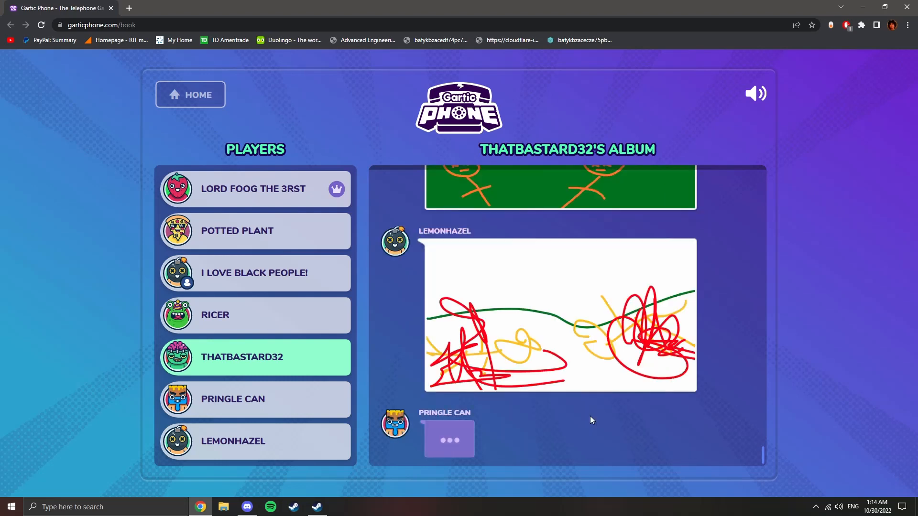
pyautogui.scroll(-3)
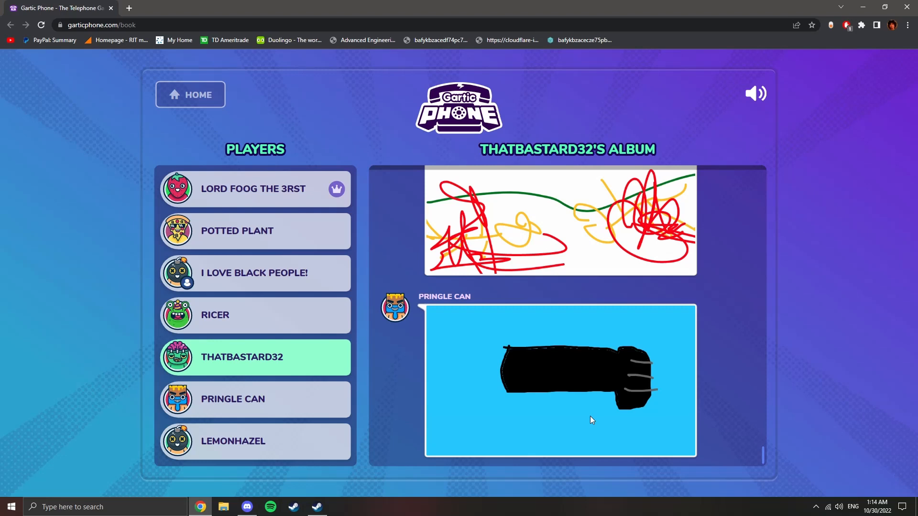
pyautogui.scroll(-3)
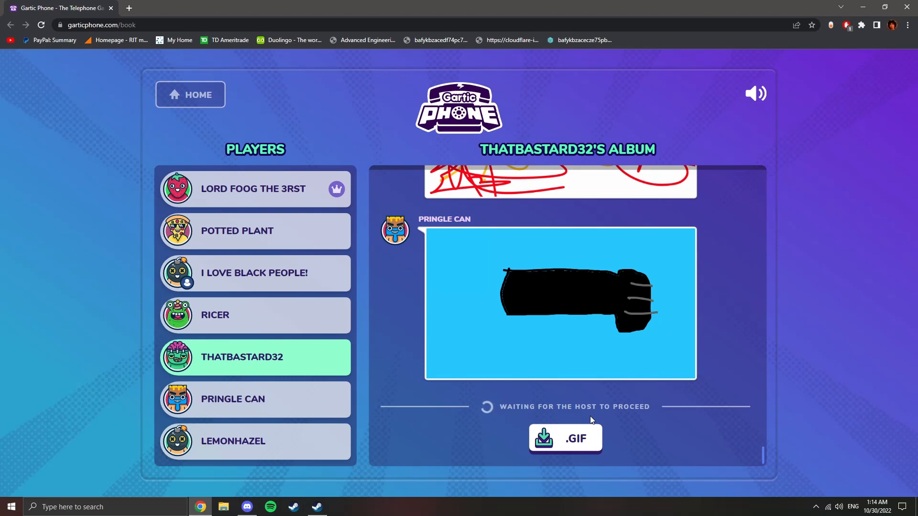
pyautogui.click(254, 399)
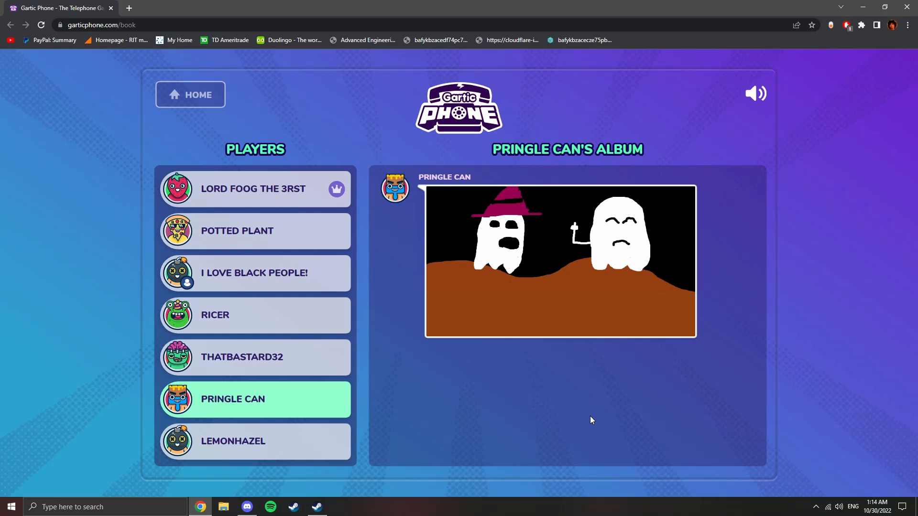
# - Scroll Pringle Can's album to the ghost-on-brown-ground drawing, then start LemonHazel's album
pyautogui.scroll(-3)
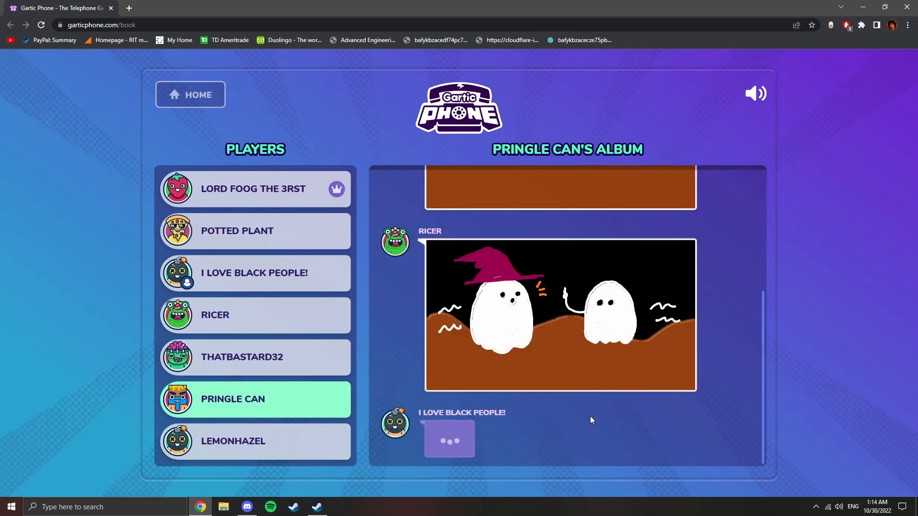
pyautogui.scroll(-3)
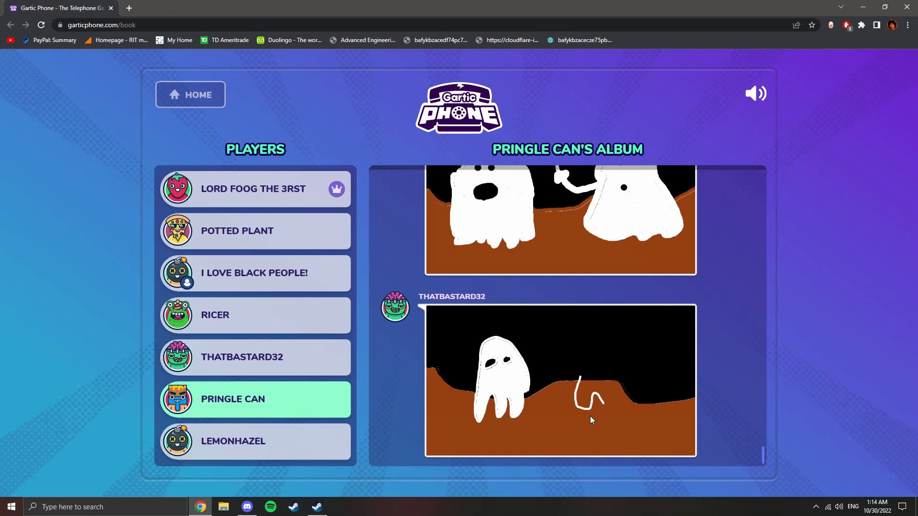
pyautogui.scroll(-3)
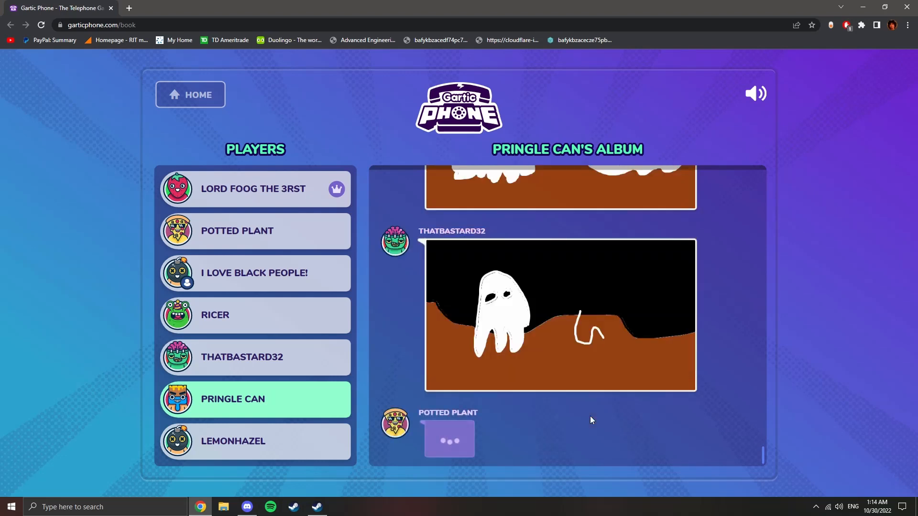
pyautogui.scroll(-3)
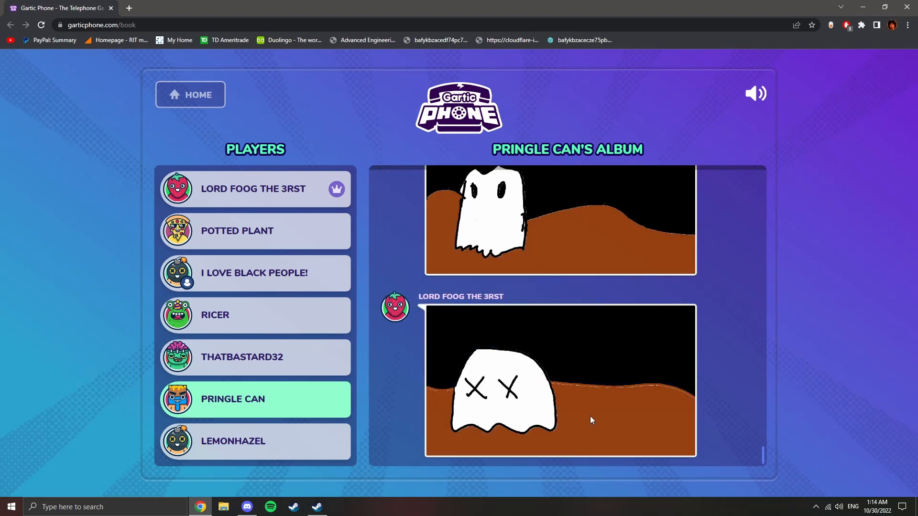
pyautogui.scroll(-3)
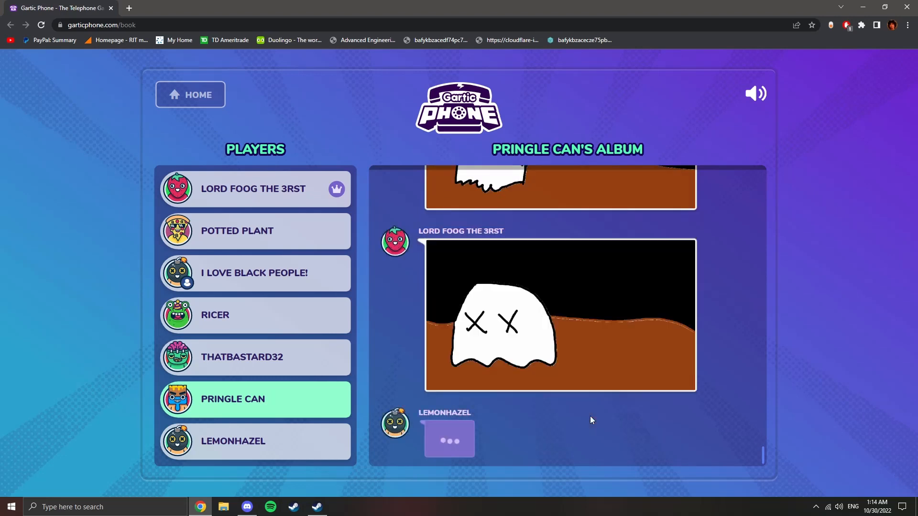
pyautogui.scroll(-3)
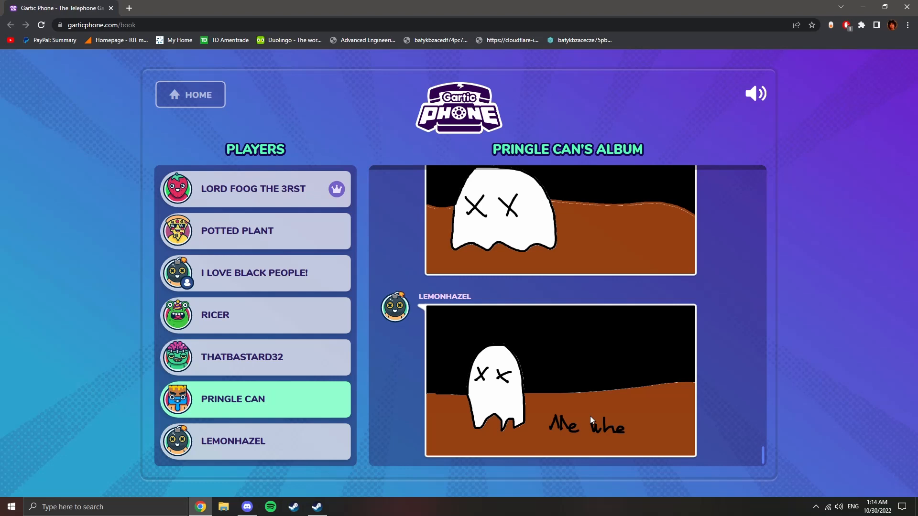
pyautogui.scroll(-3)
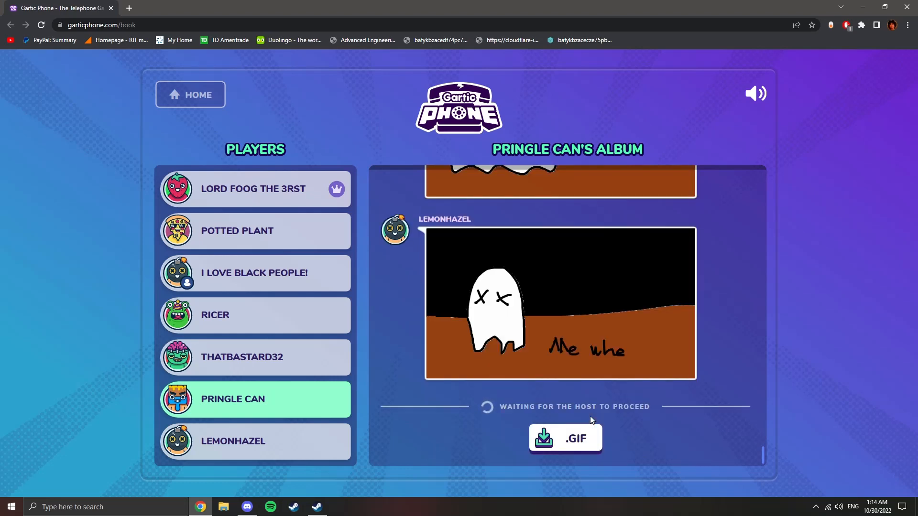
pyautogui.click(233, 441)
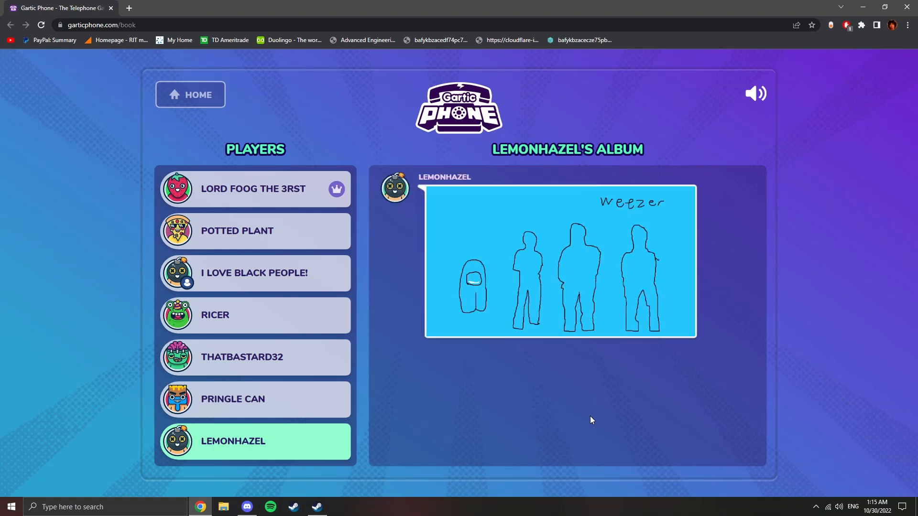
# - Scroll through the last player's album of Weezer drawings to the pending entry
pyautogui.scroll(-3)
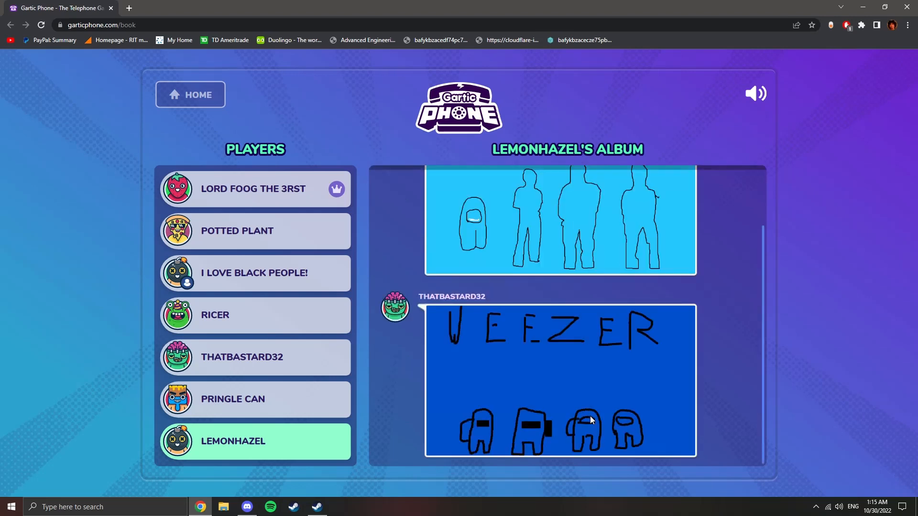
pyautogui.scroll(-3)
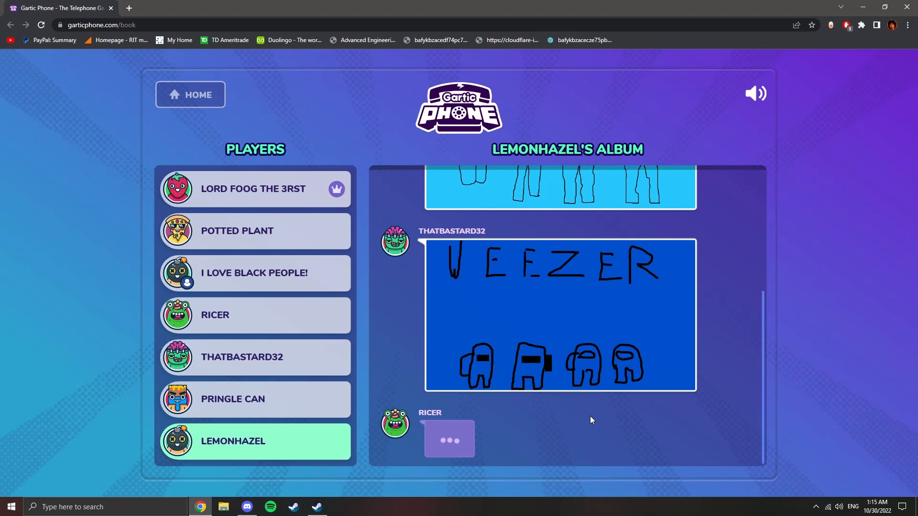
pyautogui.scroll(-3)
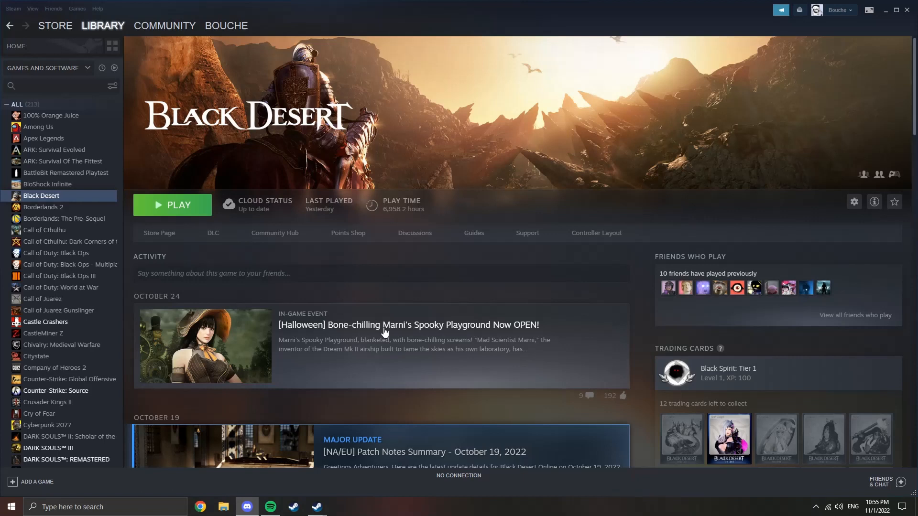
# - Select Black Desert in the Steam Library sidebar to show its event news
pyautogui.click(172, 205)
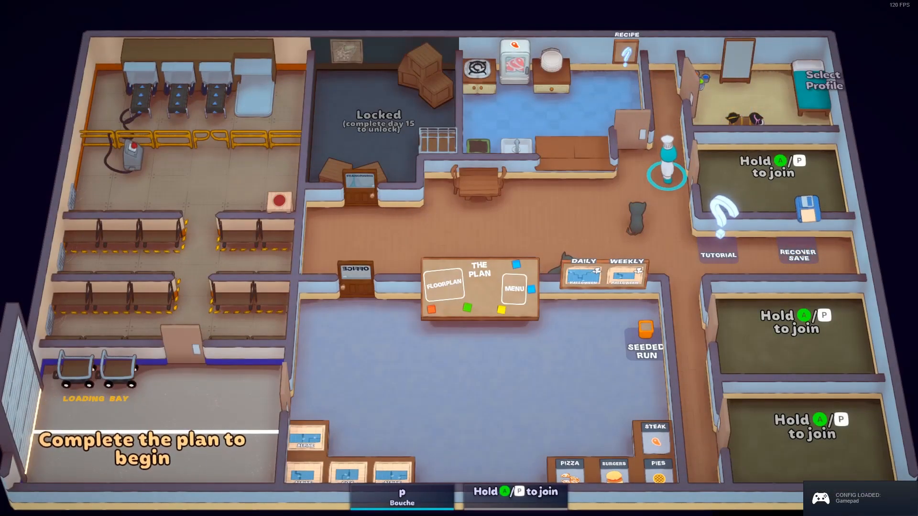
# - Open the Steam overlay over PlateUp! and scroll down the friends list
pyautogui.press('shift+tab')
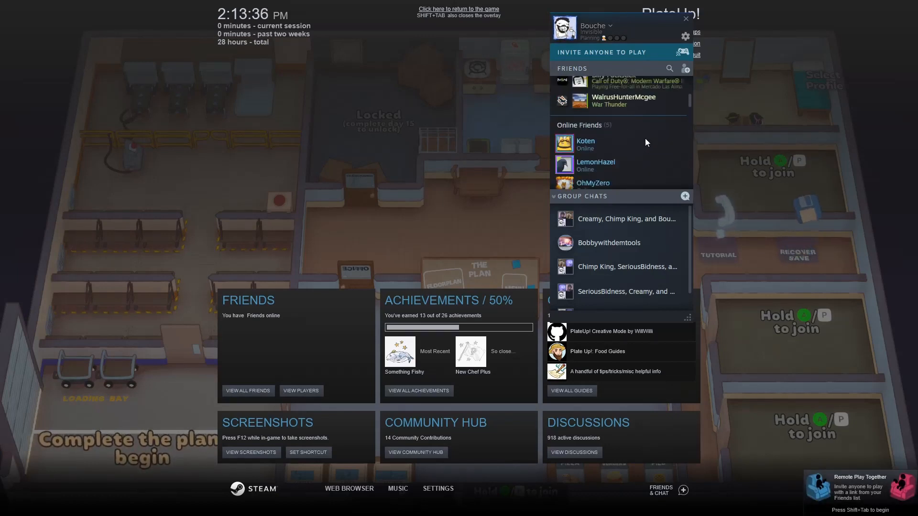
pyautogui.click(595, 26)
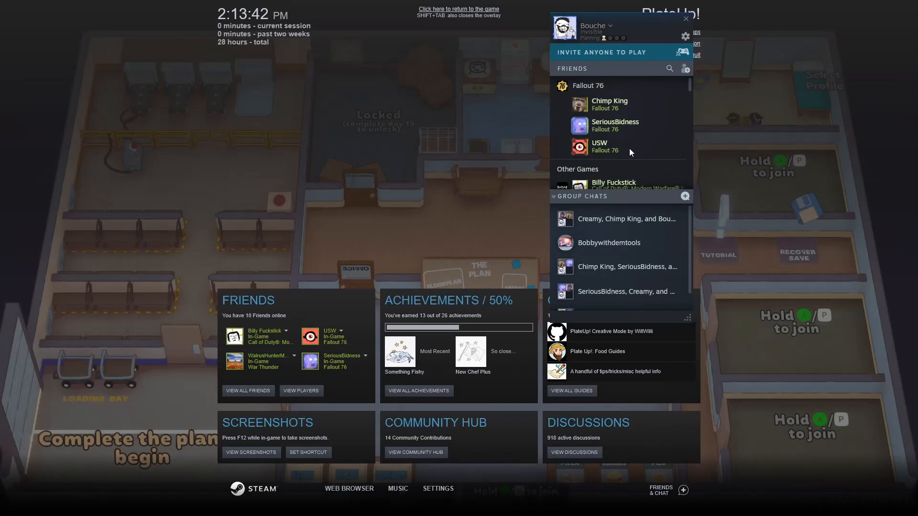
pyautogui.scroll(-3)
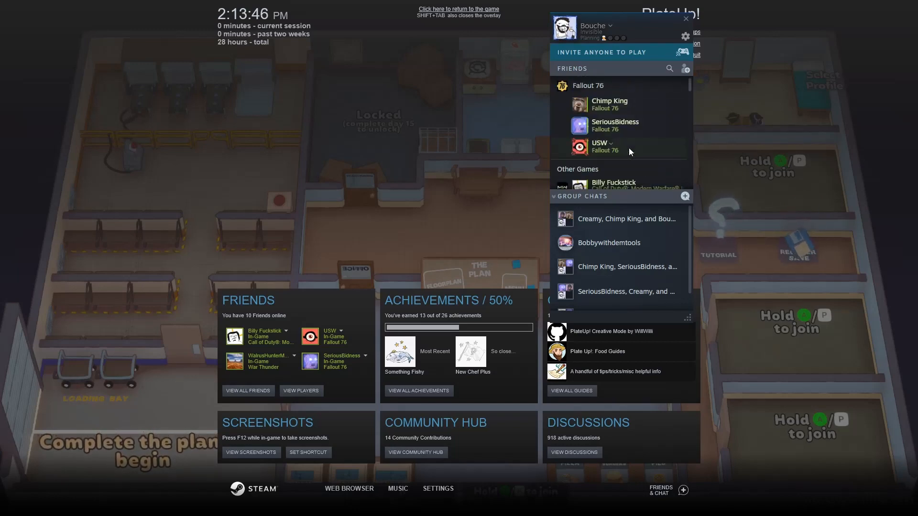
pyautogui.scroll(-3)
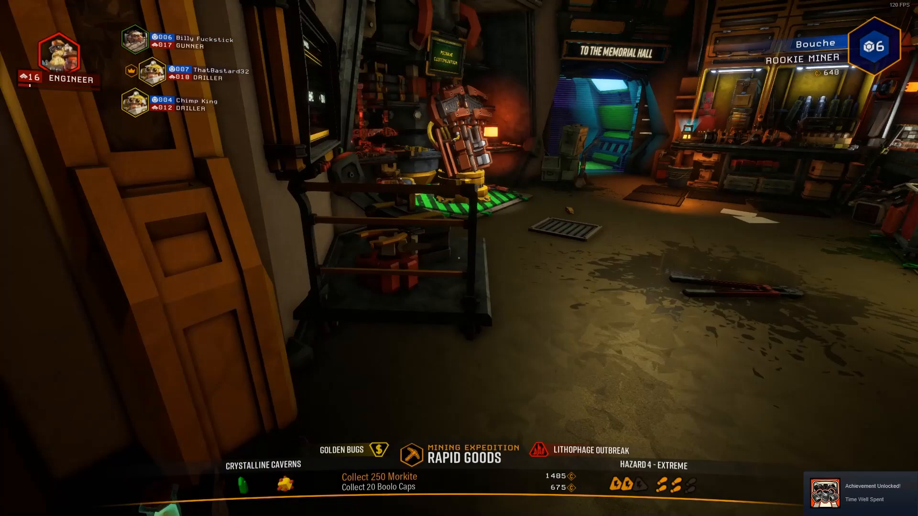
pyautogui.press('shift+tab')
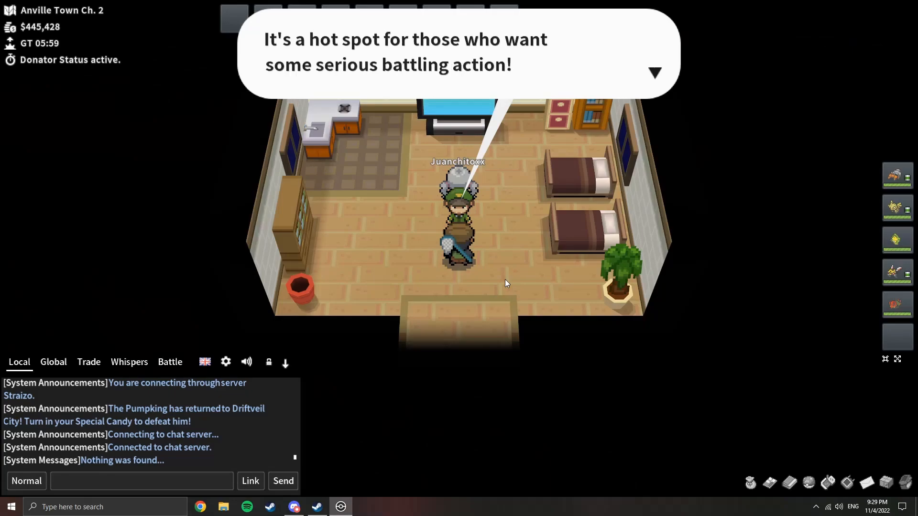
# - Knock out the wild Purrloin with Reversal and face the wild Lillipup
pyautogui.click(654, 72)
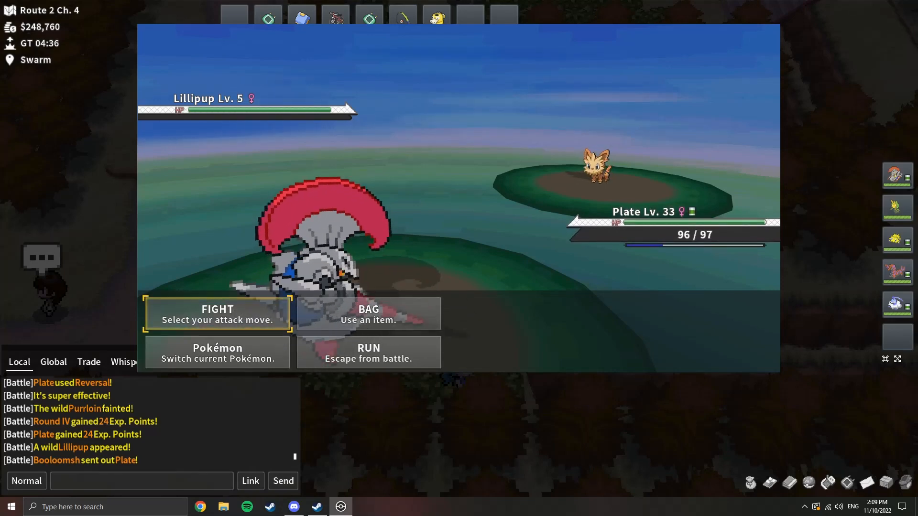
pyautogui.click(217, 313)
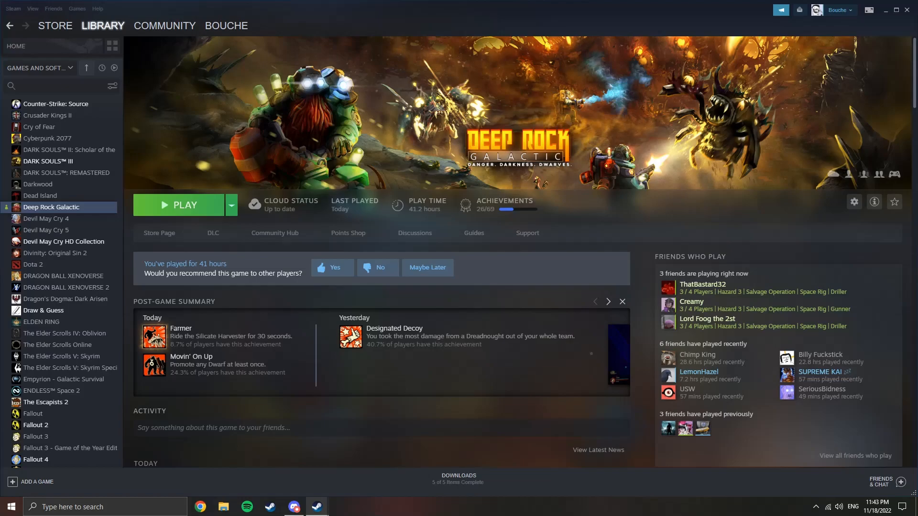
# - Select Deep Rock Galactic in the Steam Library to launch the Lithophage Outbreak mission
pyautogui.click(179, 205)
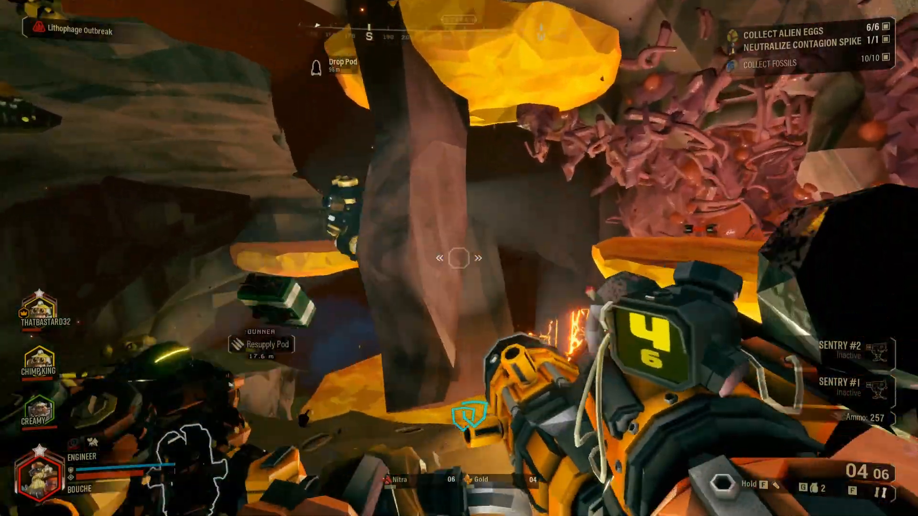